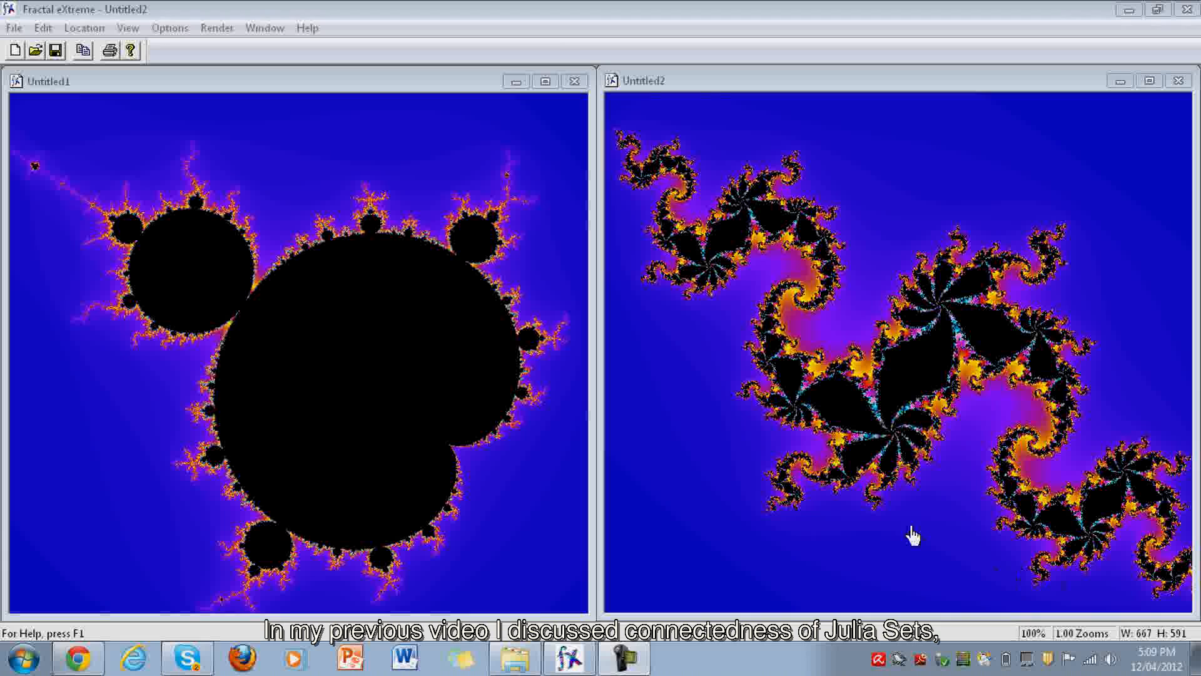
pyautogui.moveTo(812, 317)
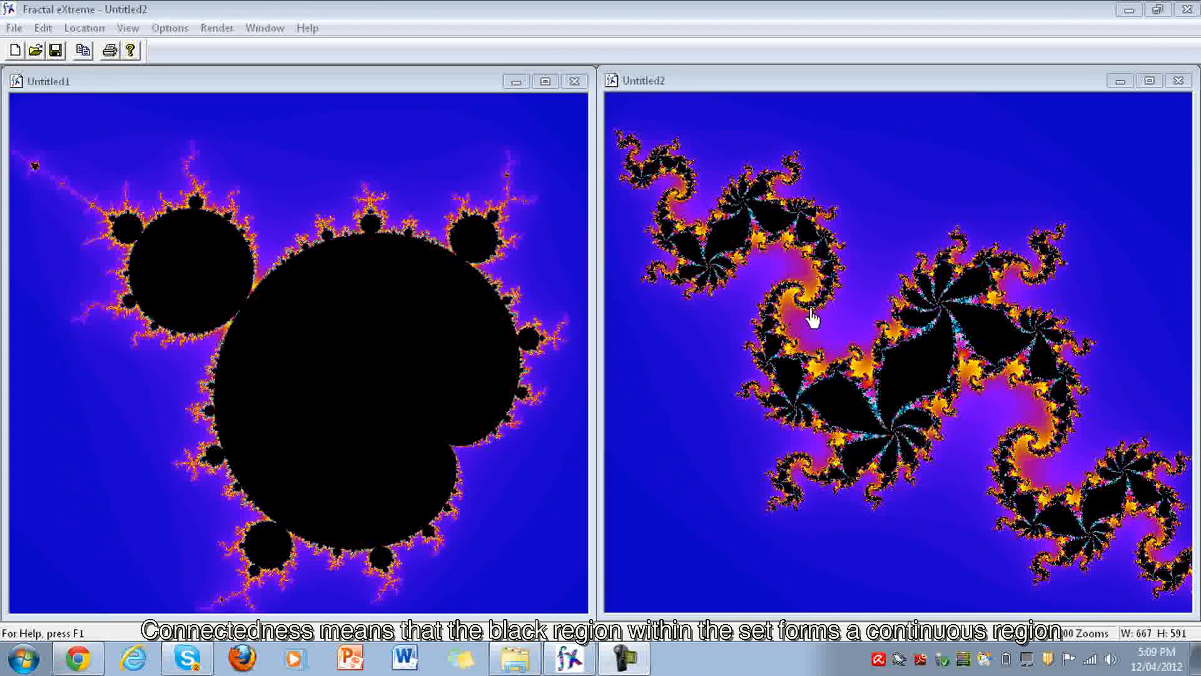
pyautogui.moveTo(900, 409)
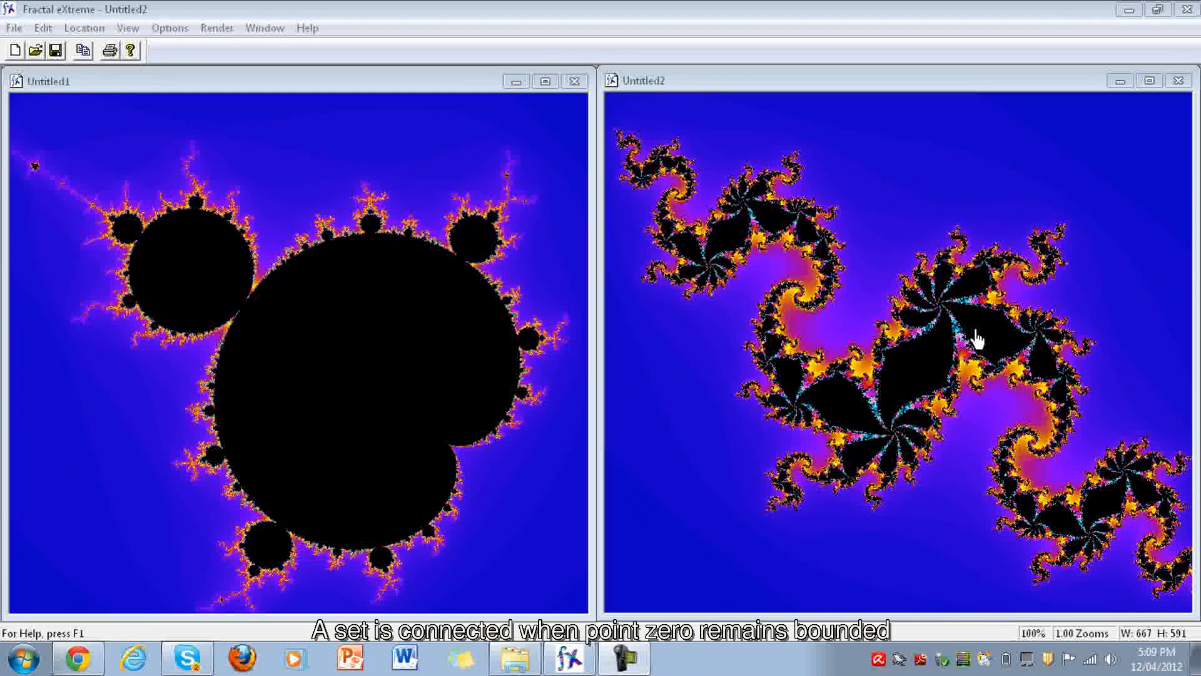
pyautogui.moveTo(912, 376)
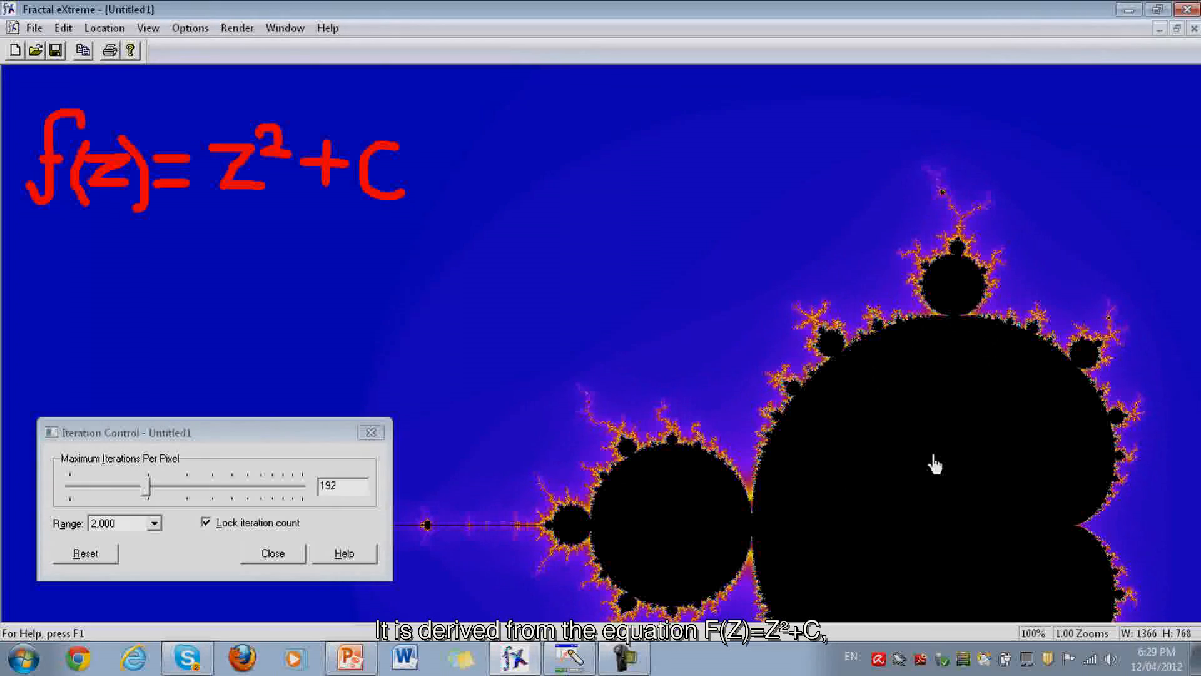
pyautogui.moveTo(360, 279)
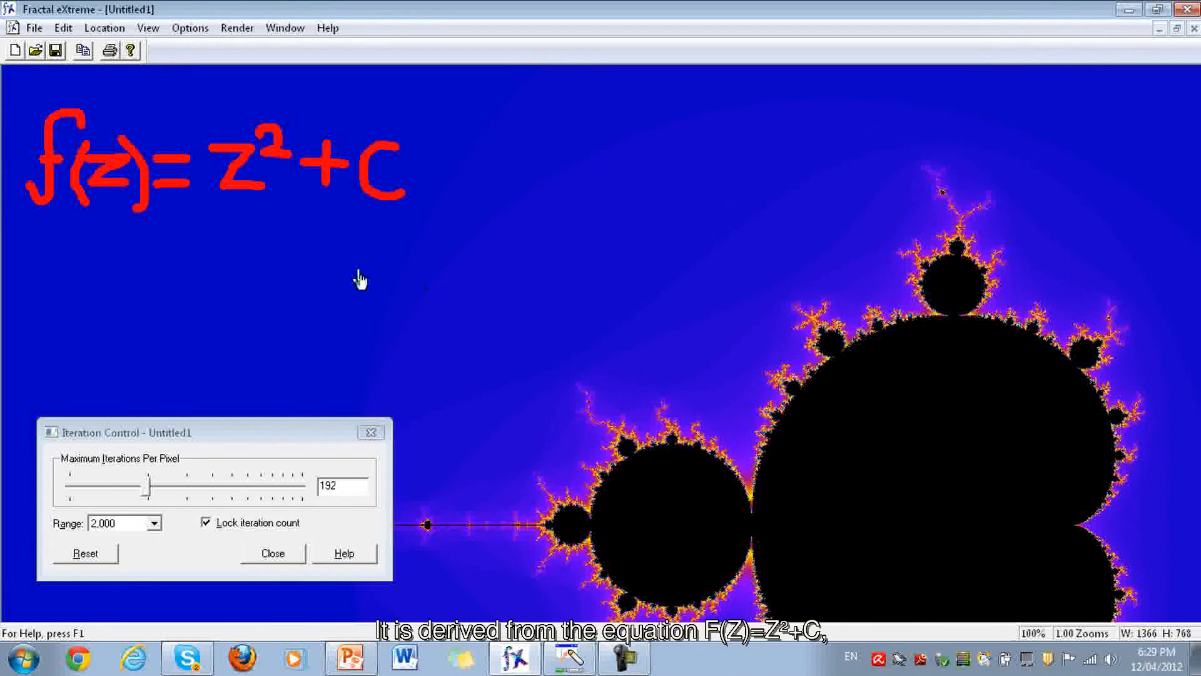
pyautogui.moveTo(247, 224)
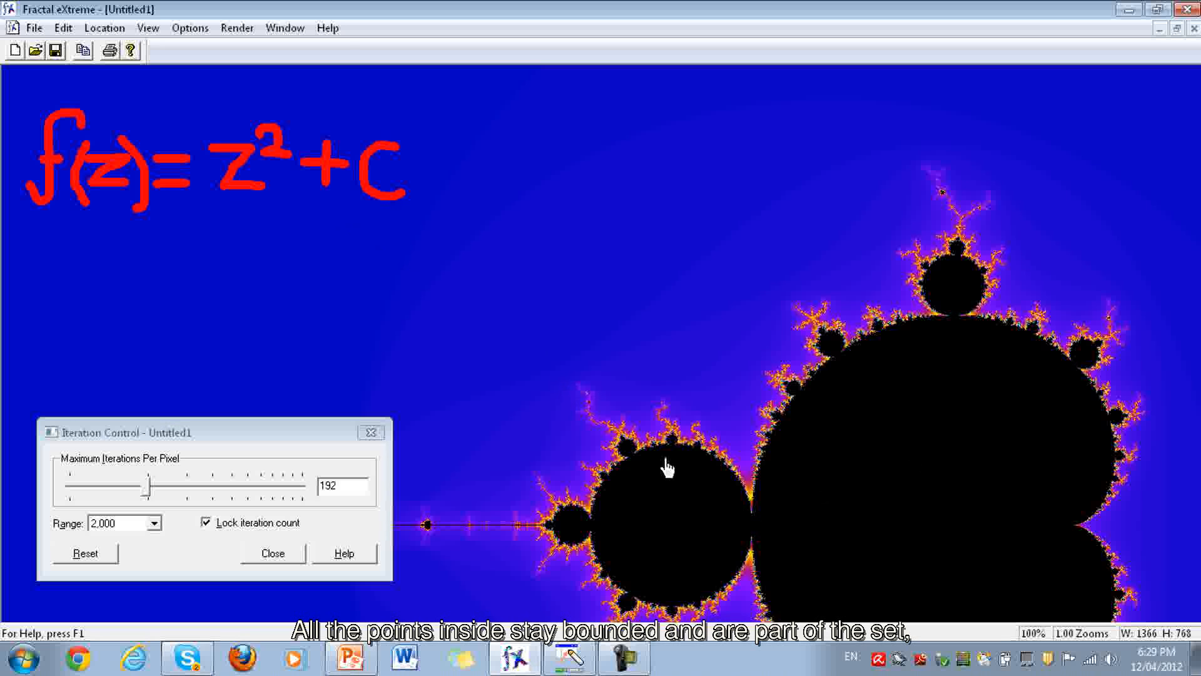
pyautogui.moveTo(765, 383)
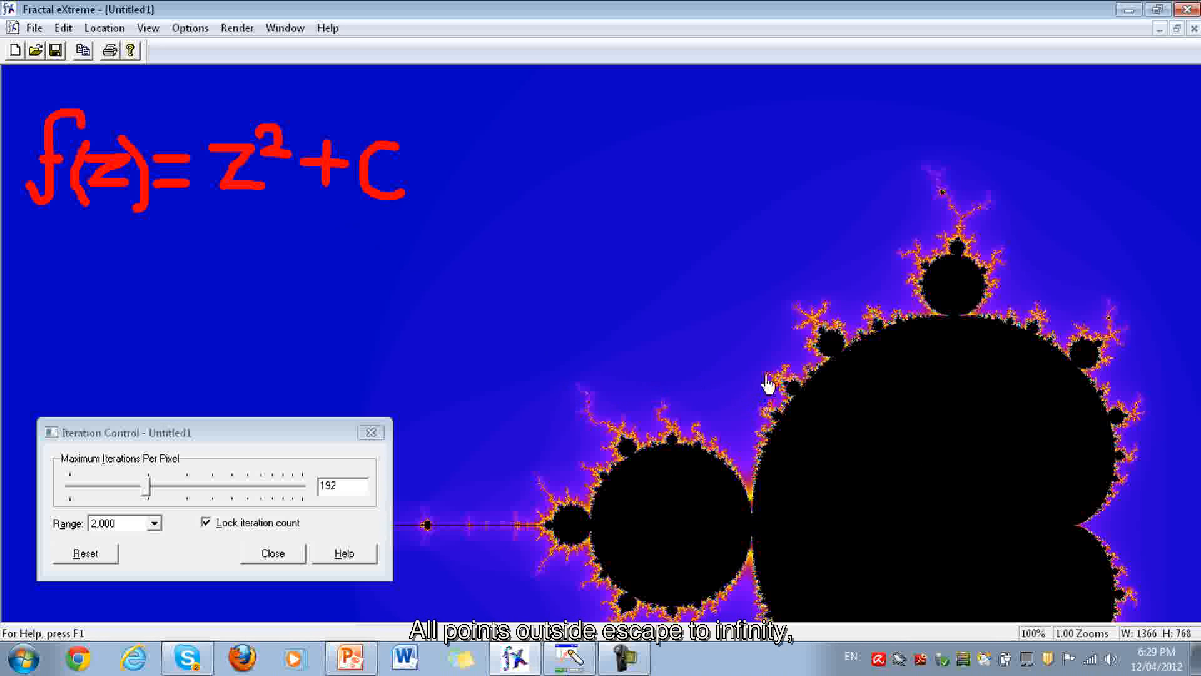
pyautogui.moveTo(586, 465)
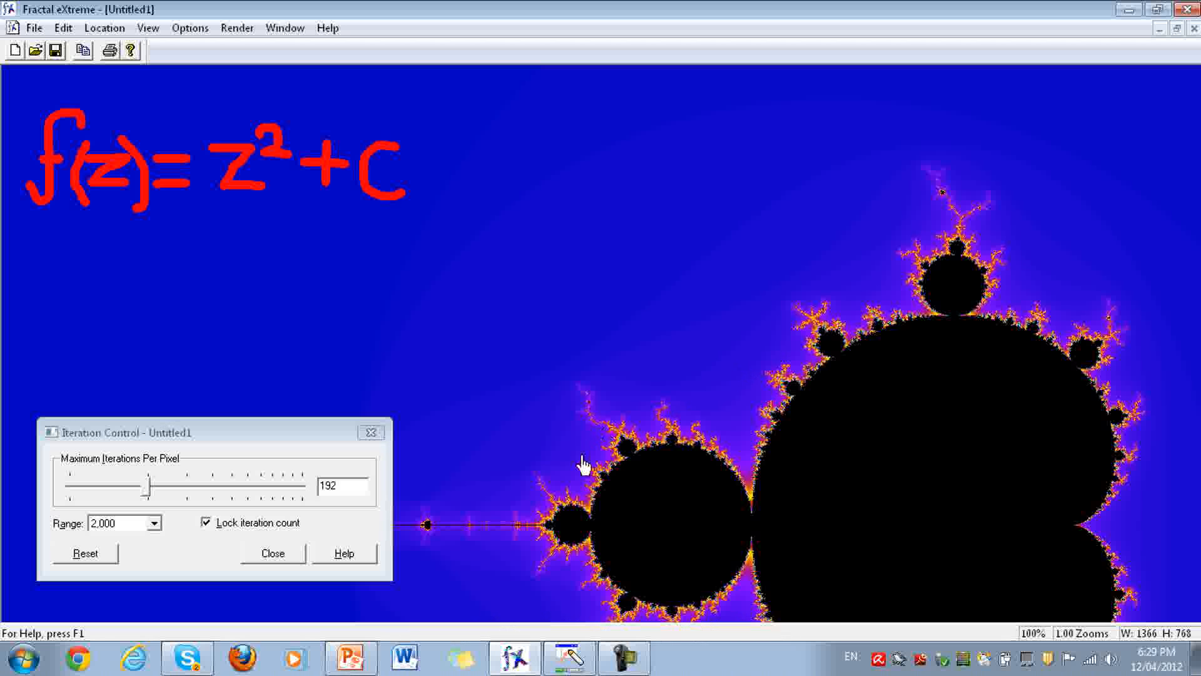
pyautogui.moveTo(613, 436)
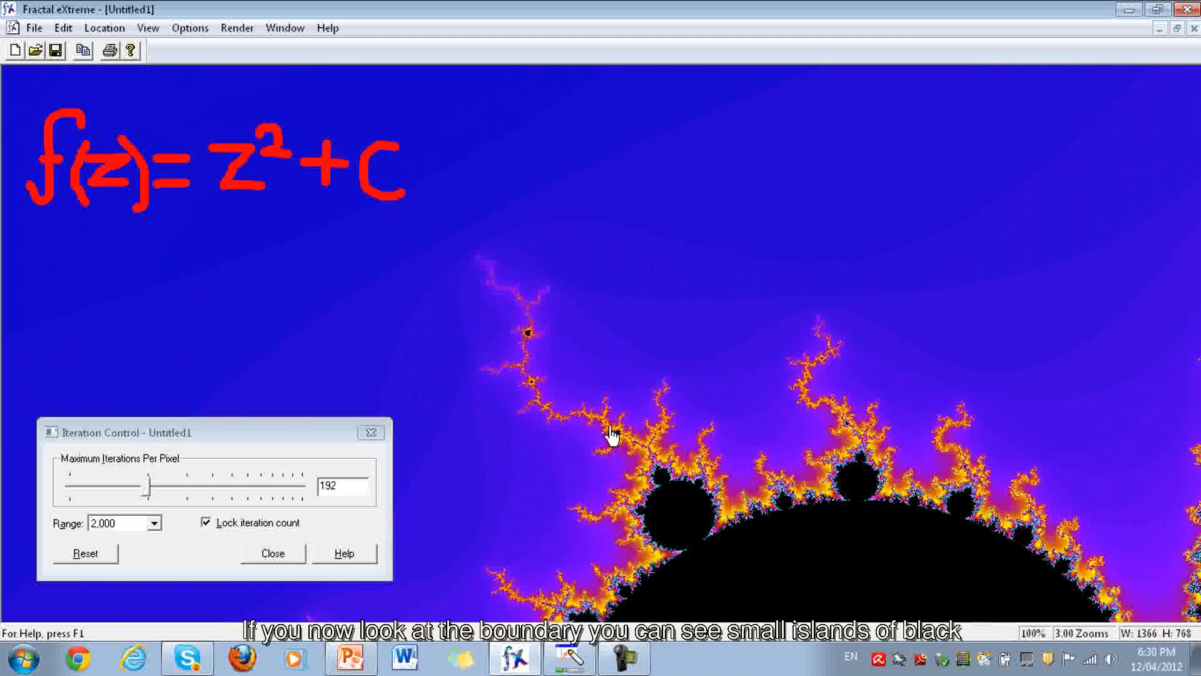
pyautogui.moveTo(628, 443)
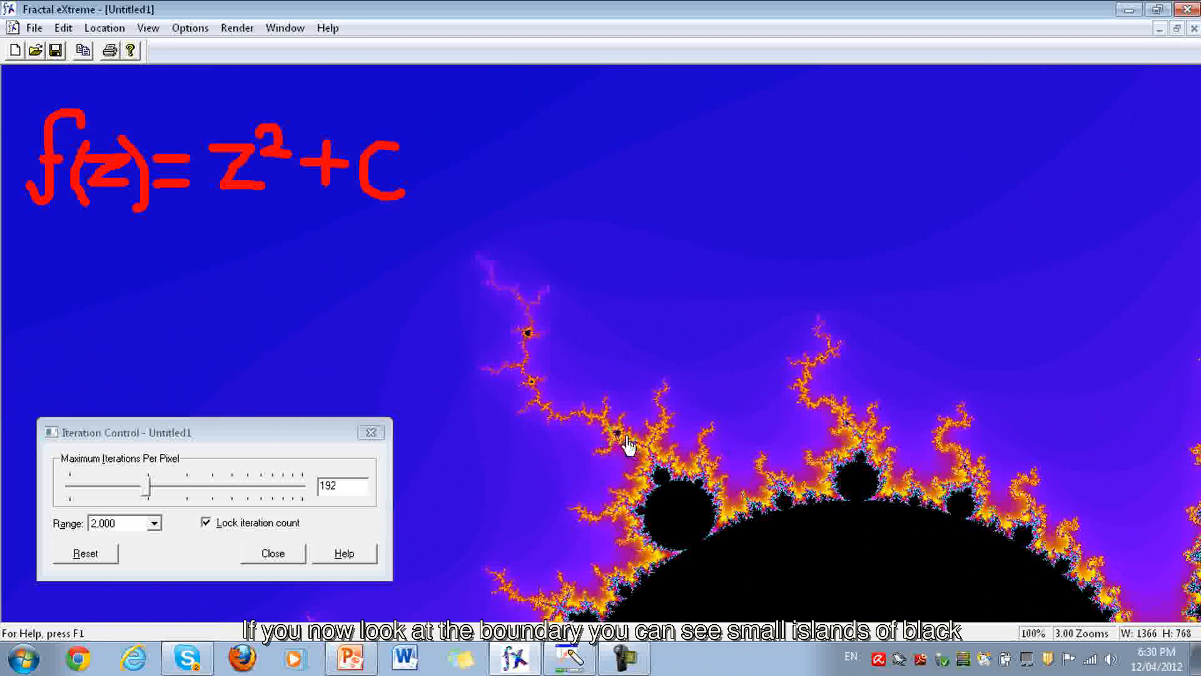
pyautogui.moveTo(532, 343)
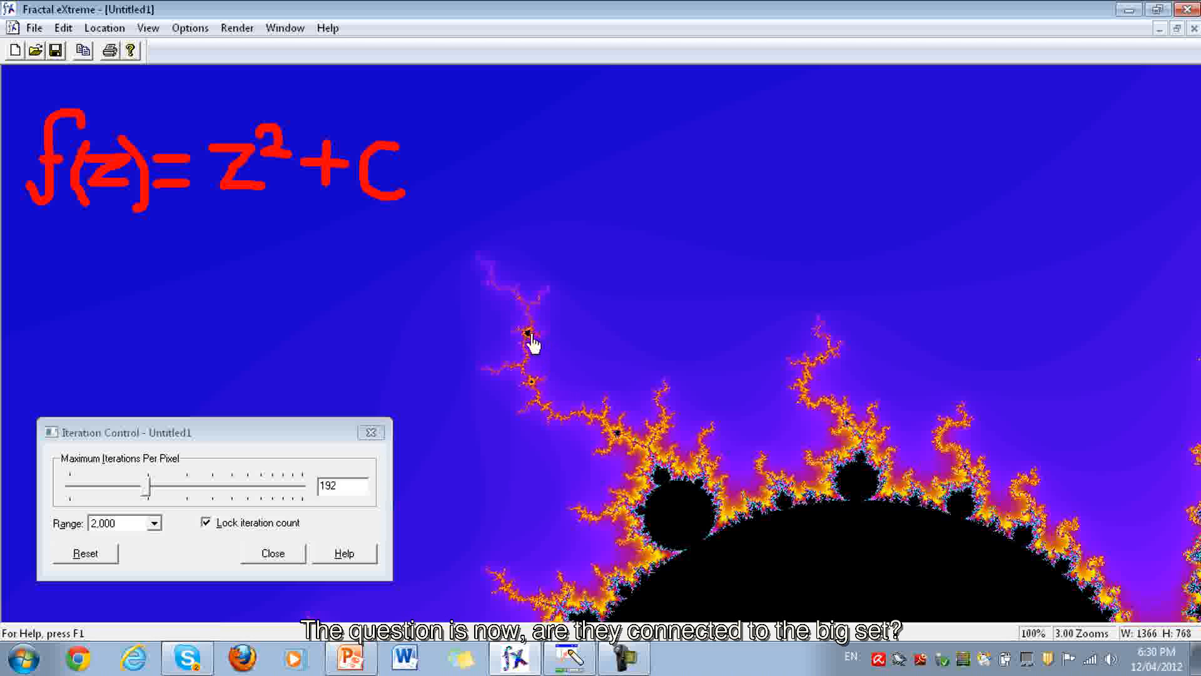
pyautogui.moveTo(619, 434)
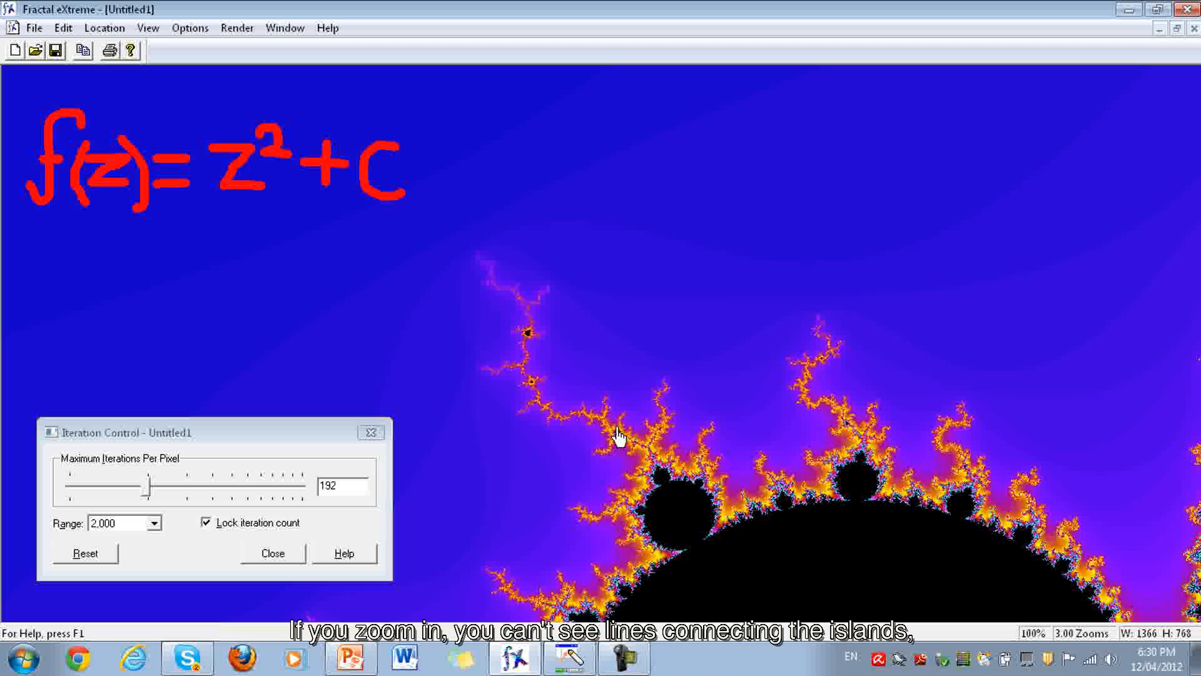
pyautogui.moveTo(147, 495)
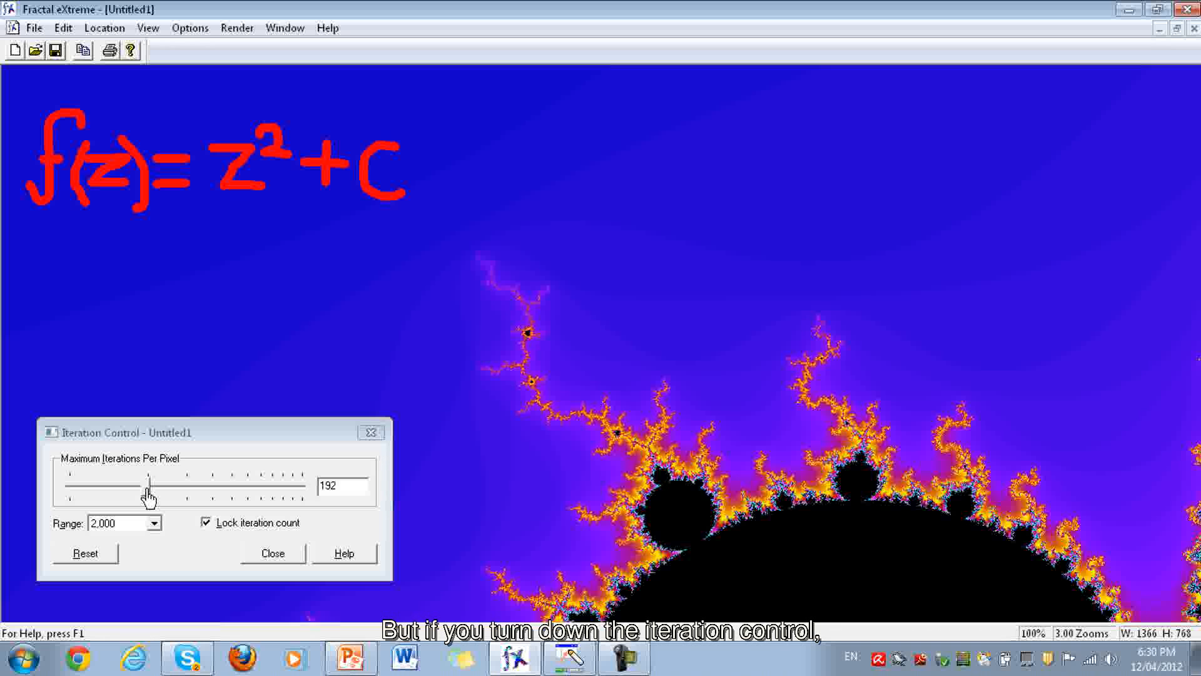
# Lower Maximum Iterations Per Pixel from 192 to 30 so connecting lines replace black islands
pyautogui.moveTo(147, 484); pyautogui.dragTo(132, 484)
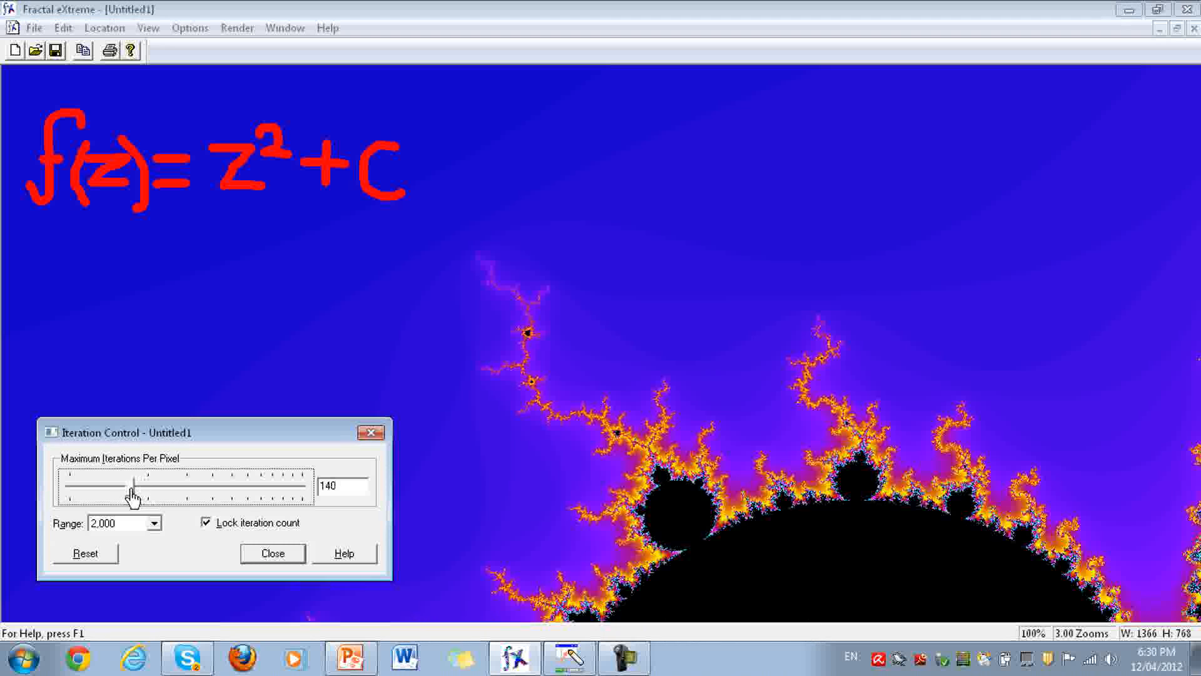
pyautogui.moveTo(132, 484); pyautogui.dragTo(87, 485)
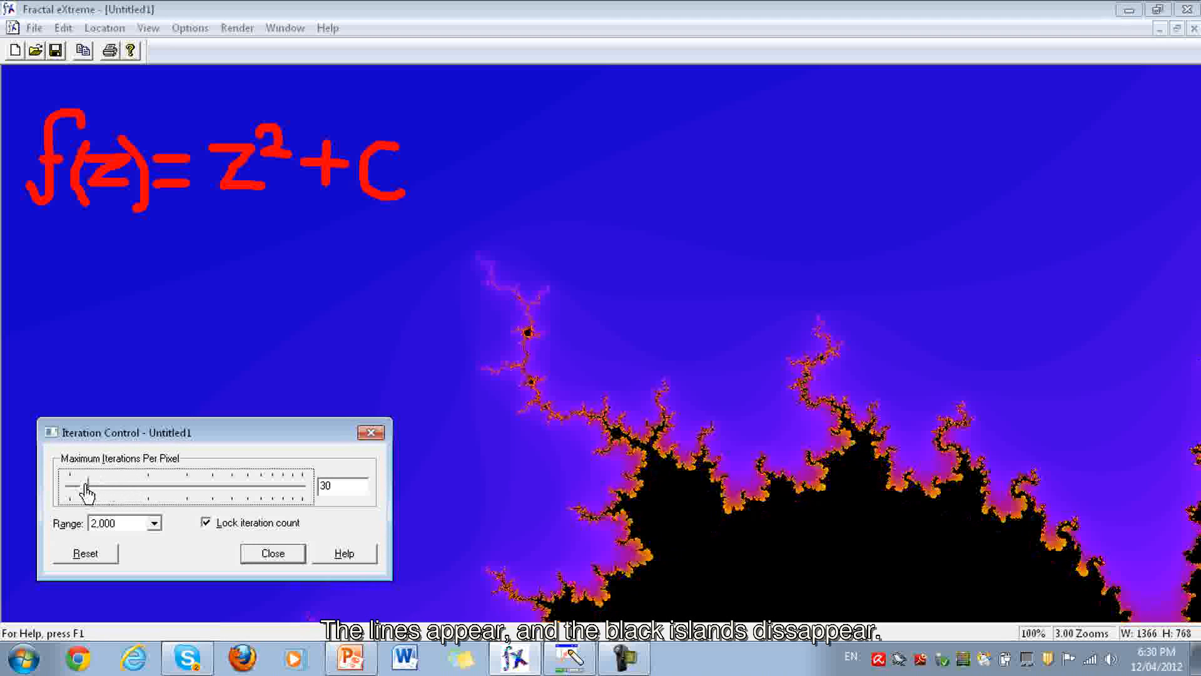
pyautogui.moveTo(86, 485); pyautogui.dragTo(82, 485)
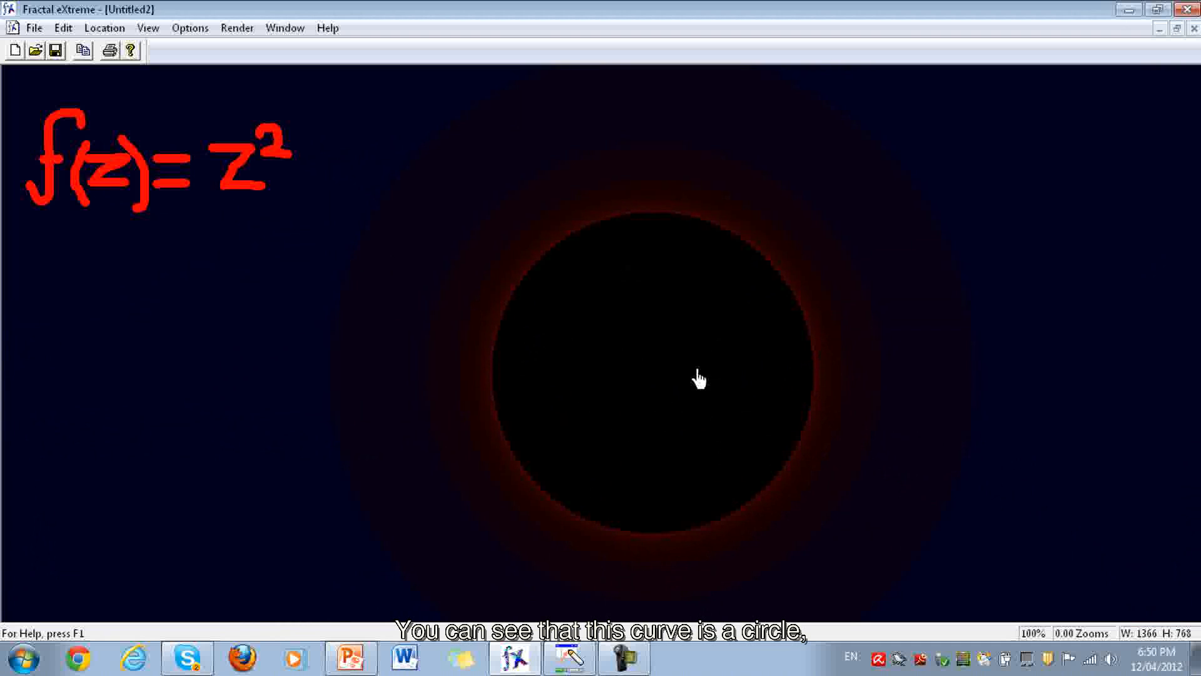
pyautogui.moveTo(645, 335)
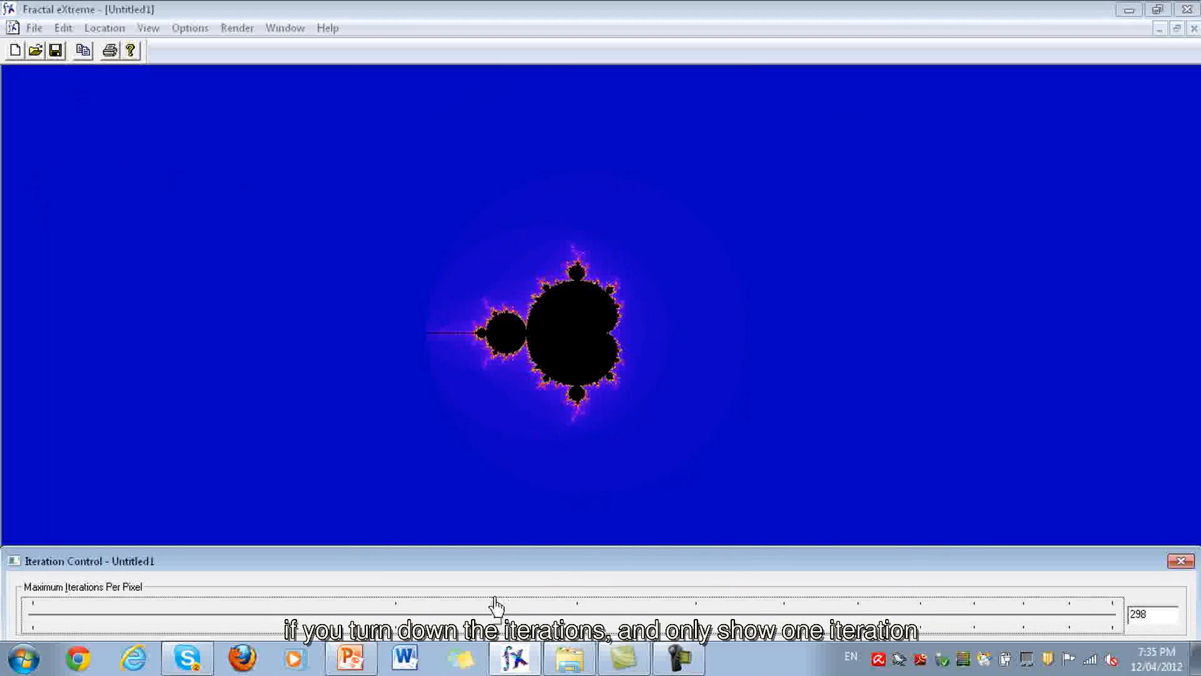
# Drop the Iteration Control slider from 298 to 4, leaving a coarse black blob
pyautogui.moveTo(496, 612); pyautogui.dragTo(34, 611)
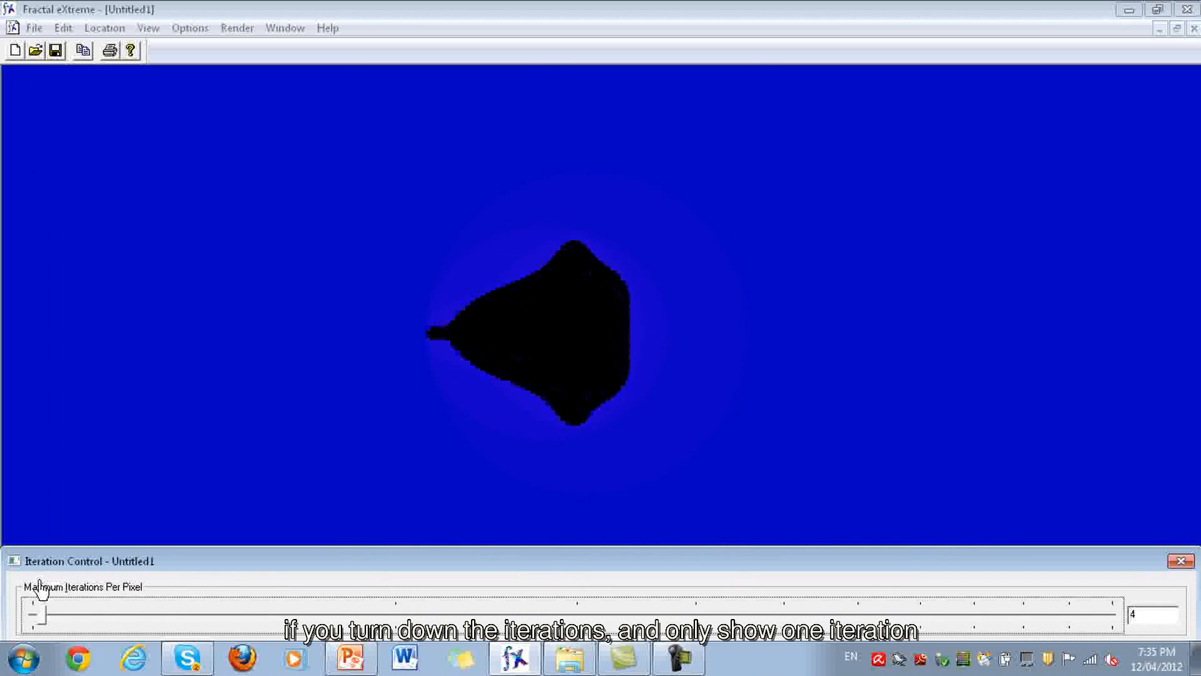
pyautogui.moveTo(38, 613); pyautogui.dragTo(30, 613)
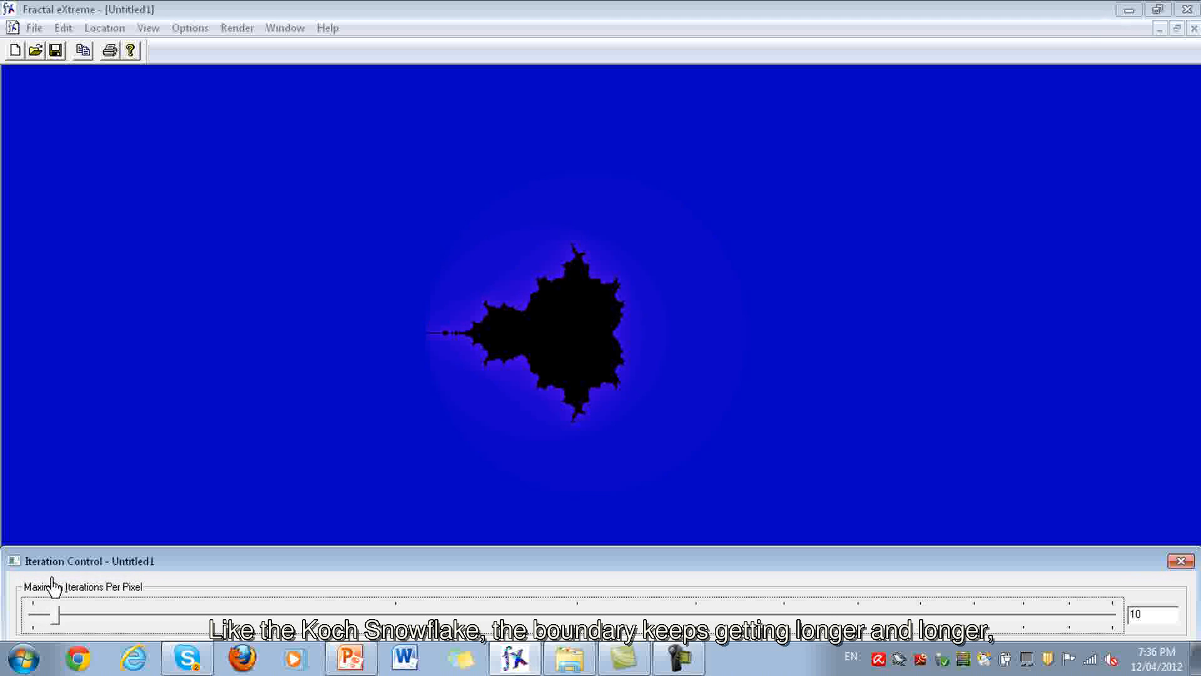
# Nudge iterations back up to 13 for a rough Mandelbrot outline
pyautogui.moveTo(44, 614); pyautogui.dragTo(60, 614)
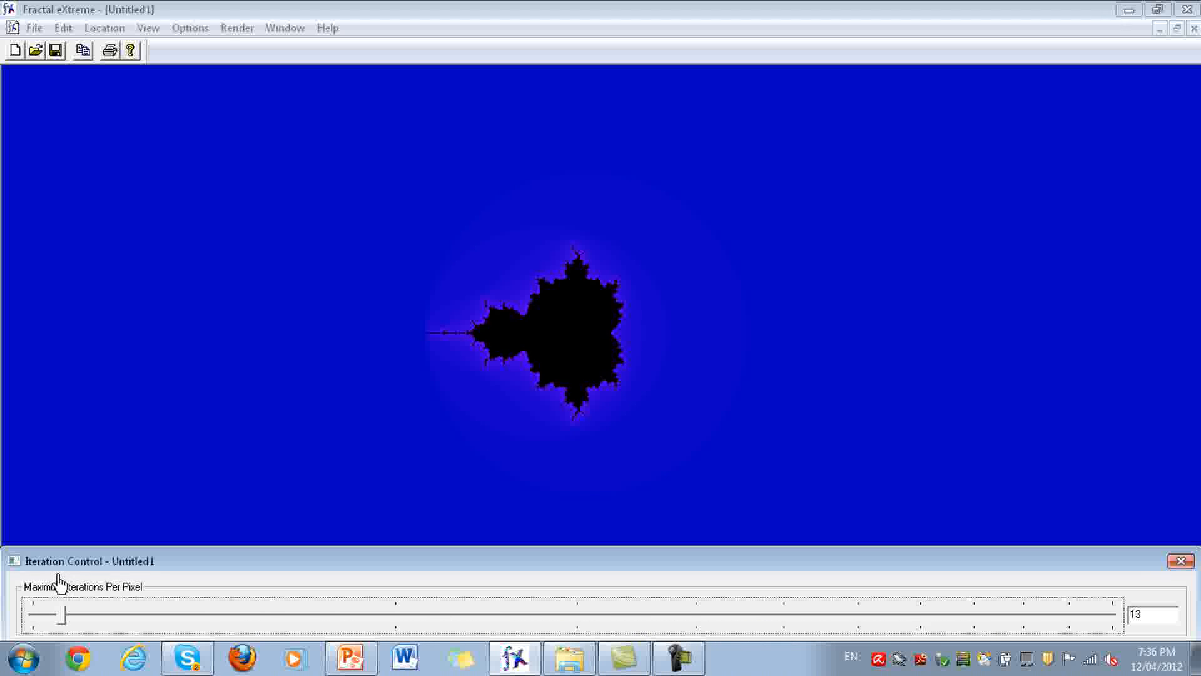
pyautogui.moveTo(68, 614); pyautogui.dragTo(50, 615)
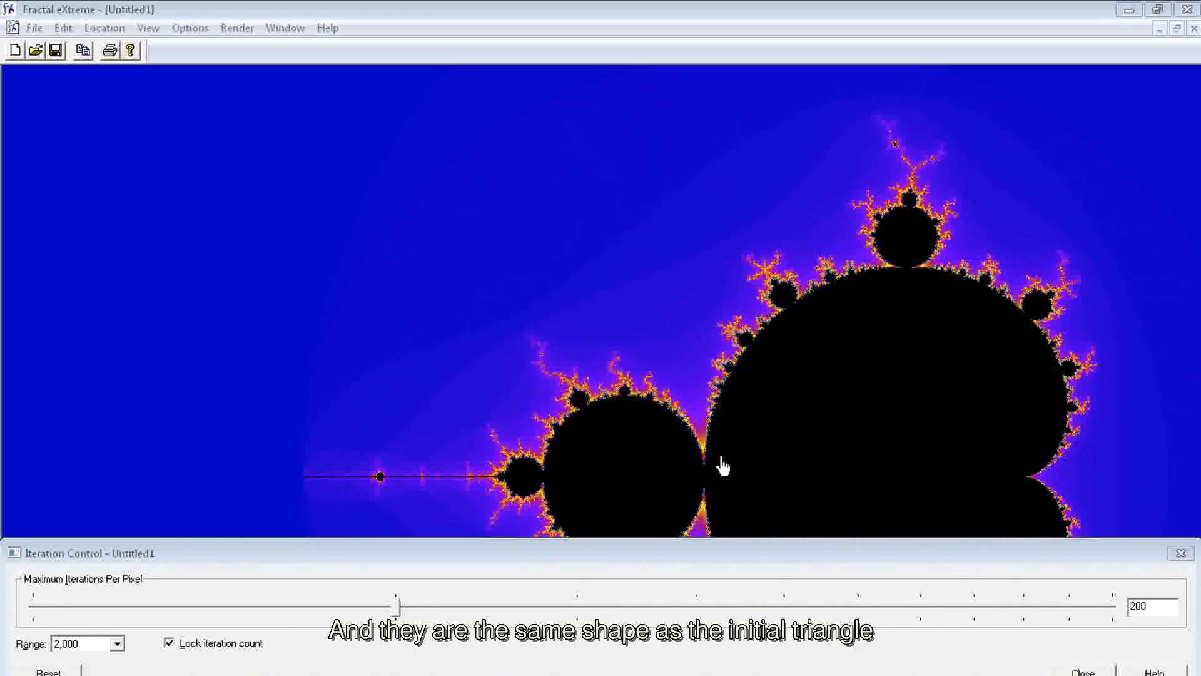
pyautogui.moveTo(542, 411)
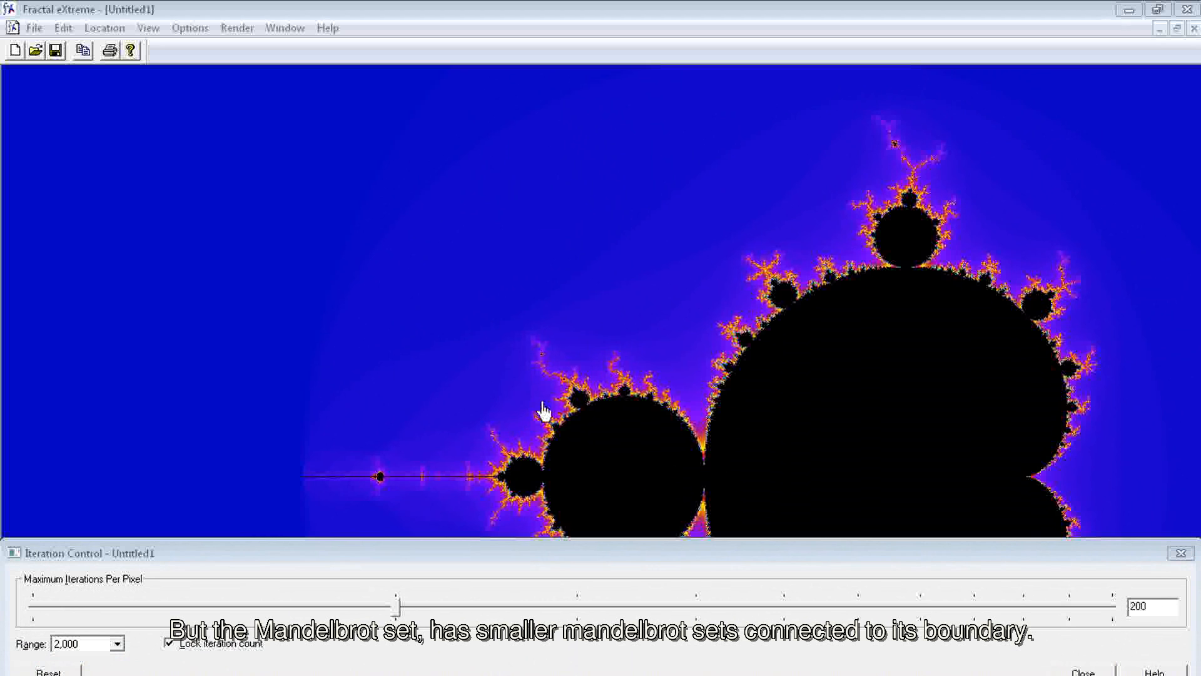
pyautogui.moveTo(506, 448)
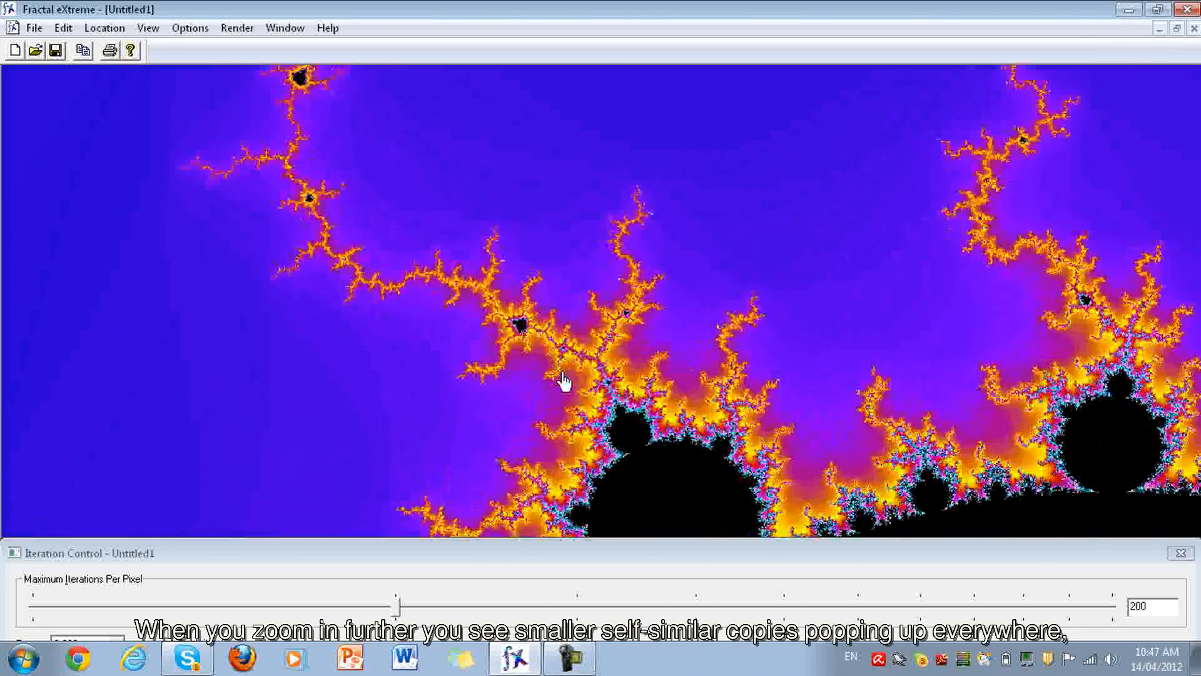
# Zoom in on the boundary filaments to reveal tiny Mandelbrot copies
pyautogui.click(563, 381)
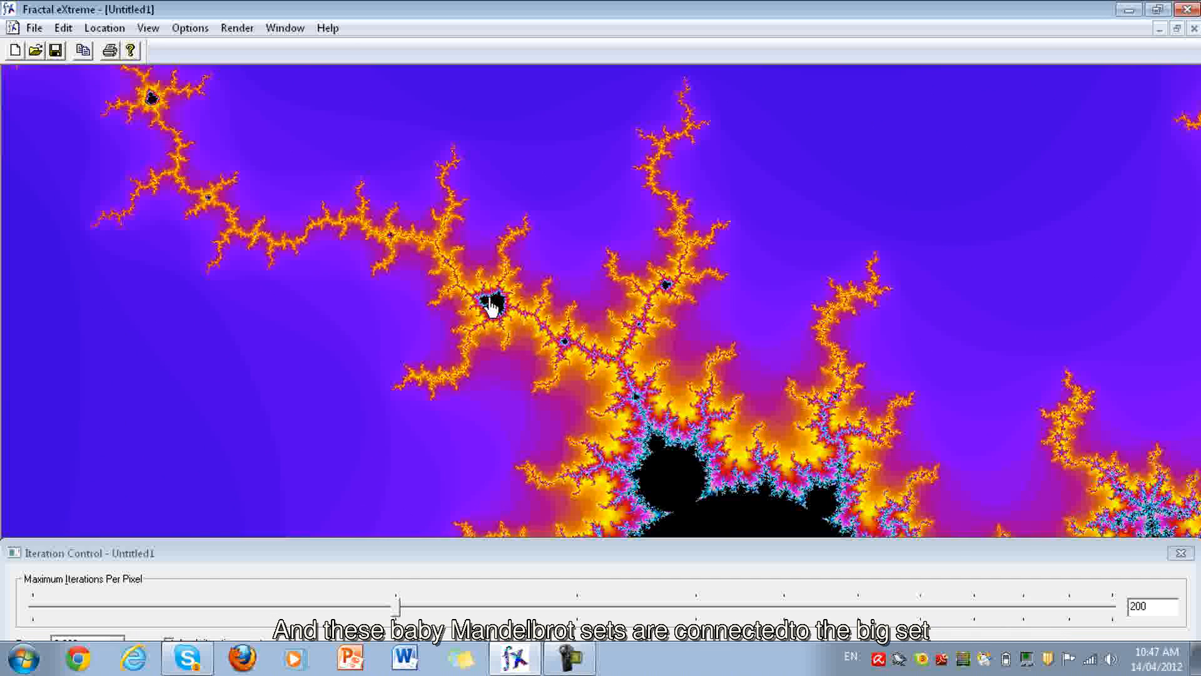
pyautogui.moveTo(670, 456)
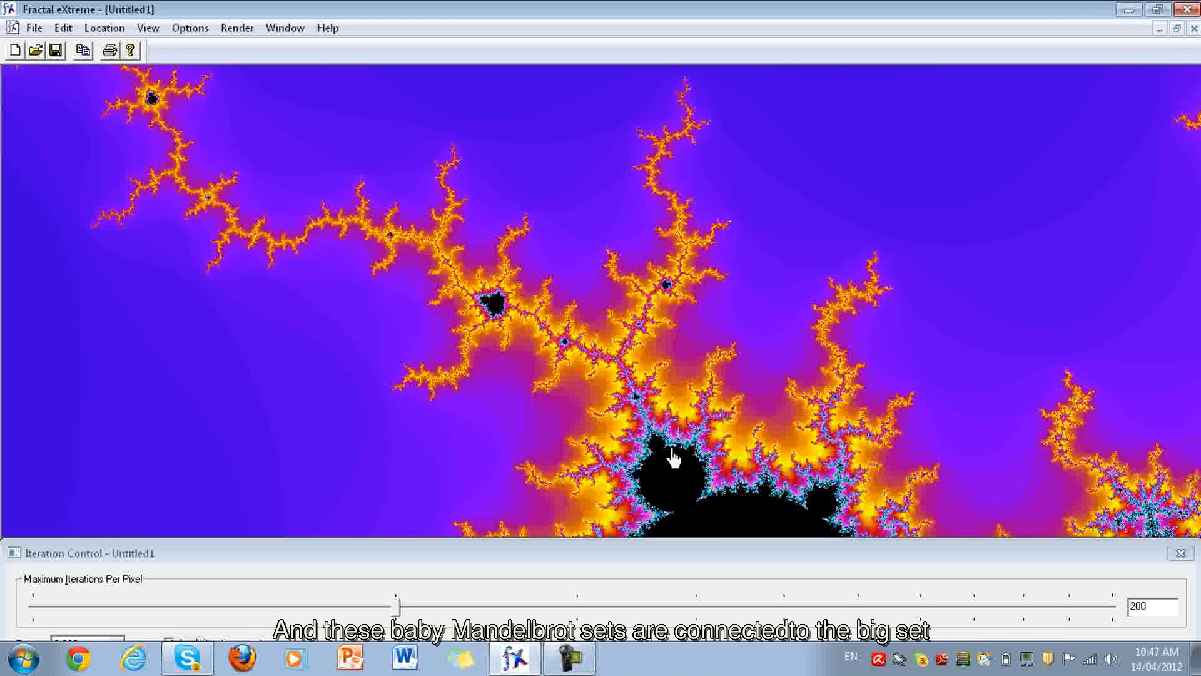
pyautogui.moveTo(619, 354)
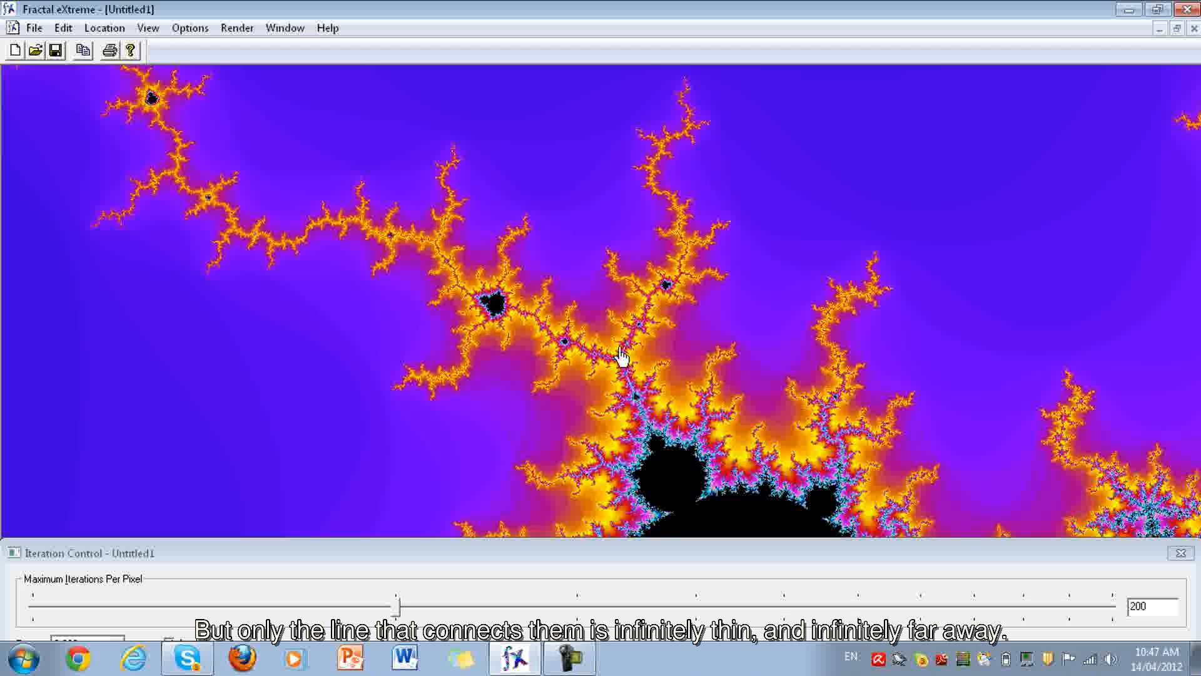
pyautogui.moveTo(515, 318)
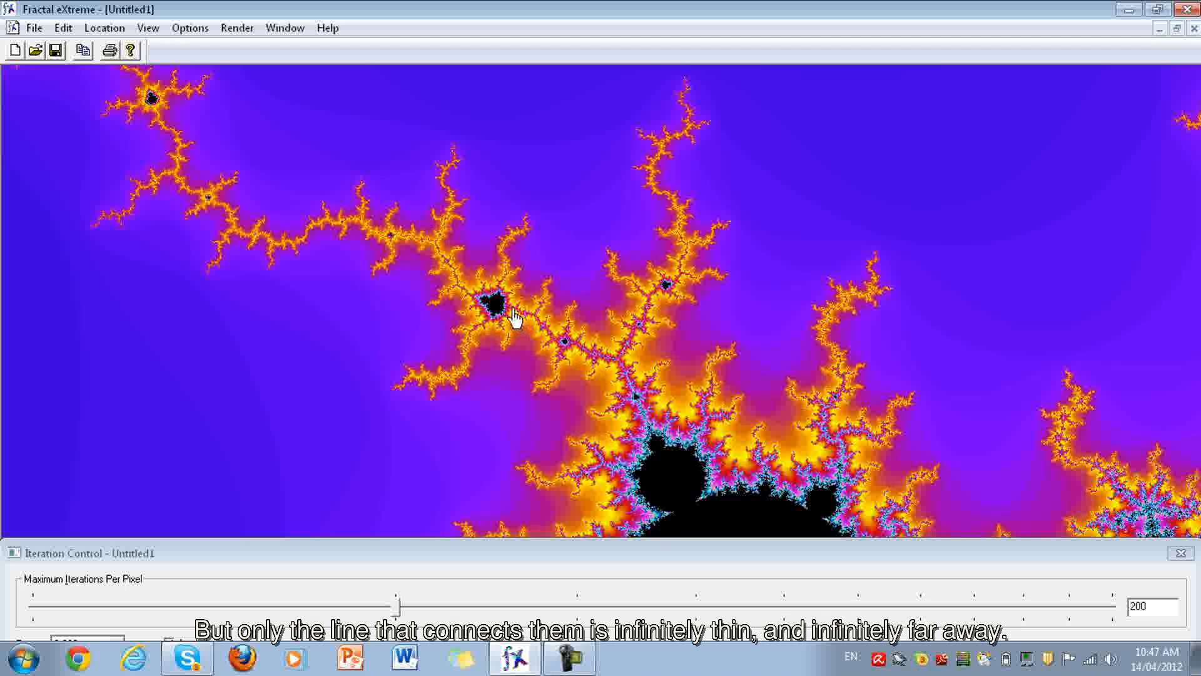
pyautogui.moveTo(624, 386)
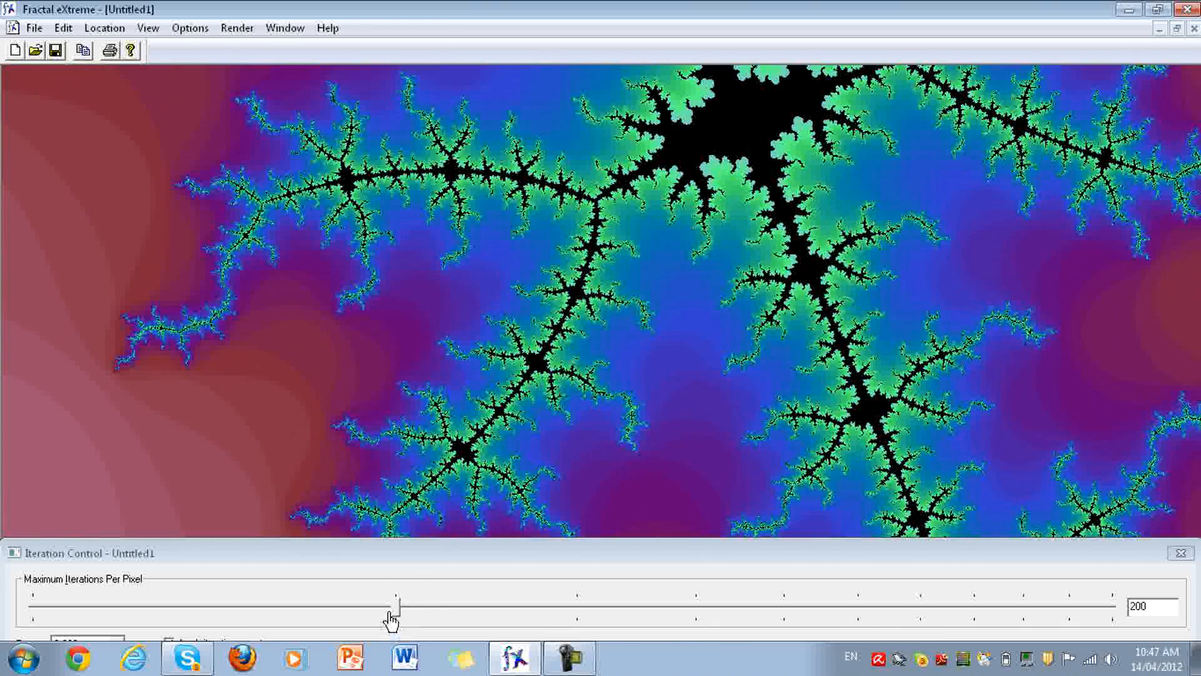
# Raise Maximum Iterations Per Pixel from 200 to 310
pyautogui.moveTo(396, 597); pyautogui.dragTo(506, 597)
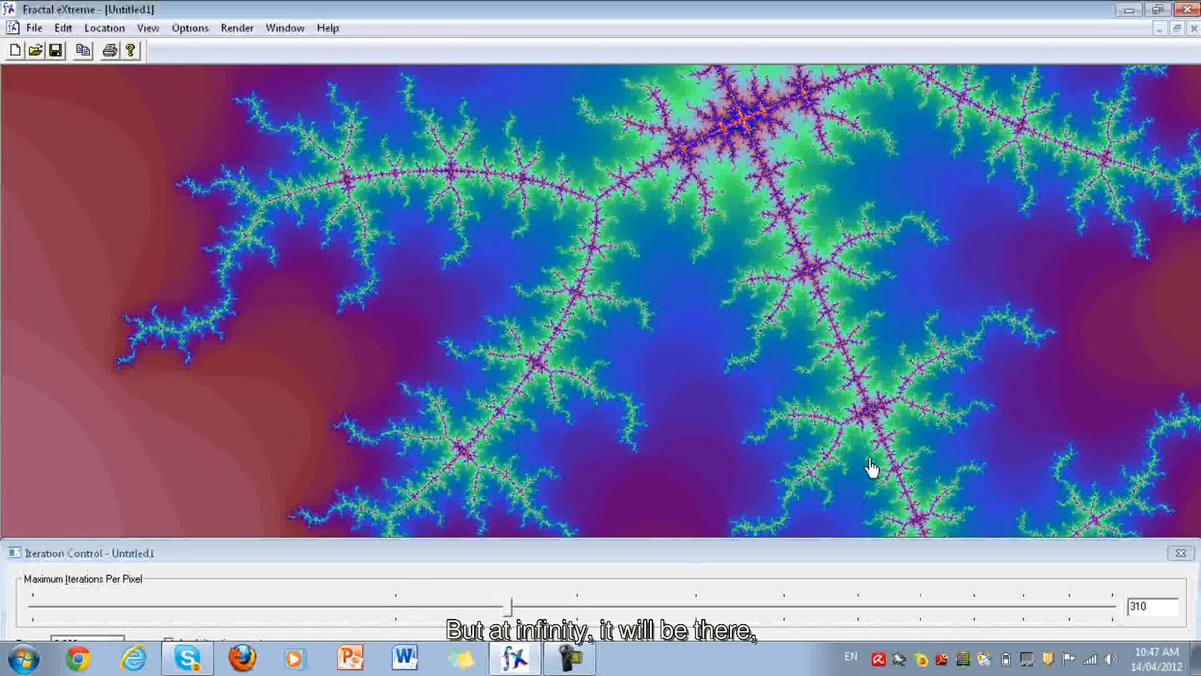